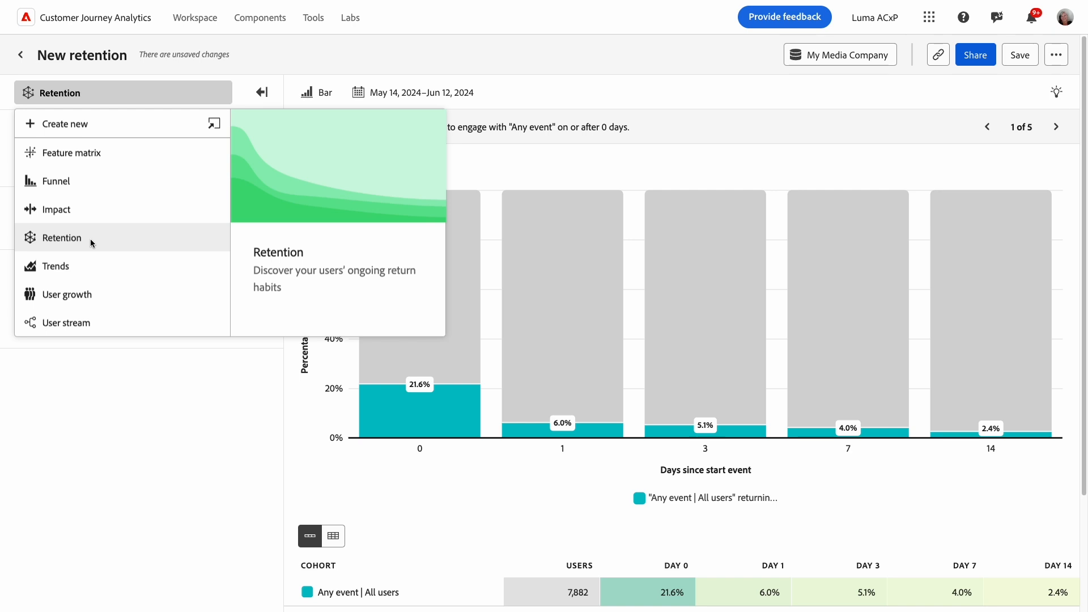
# Start a Retention guided analysis charting All users' return for Any event over 14 days
pyautogui.click(63, 237)
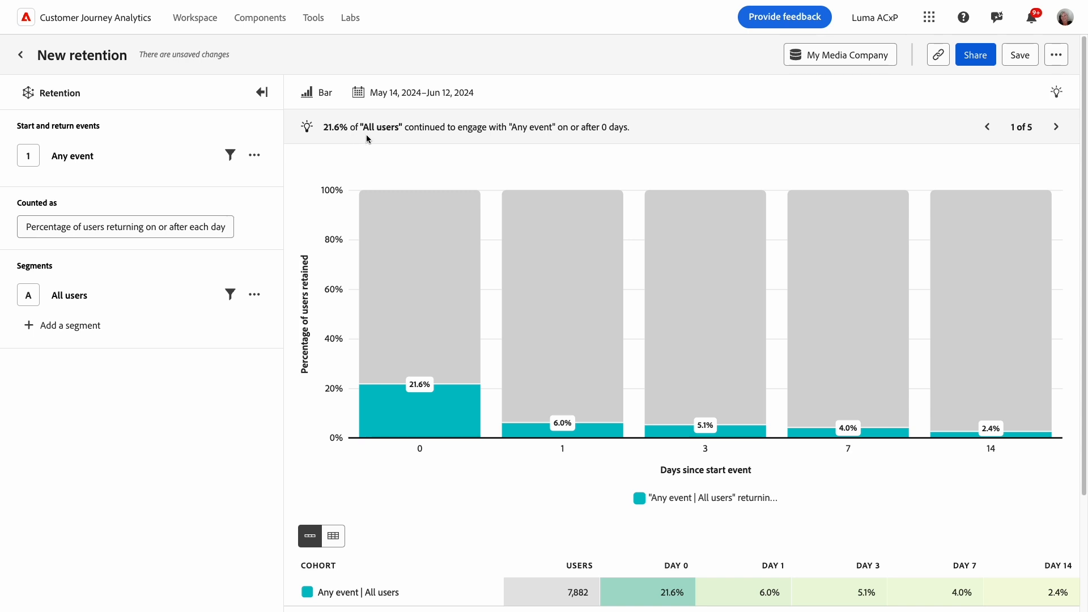
pyautogui.moveTo(380, 180)
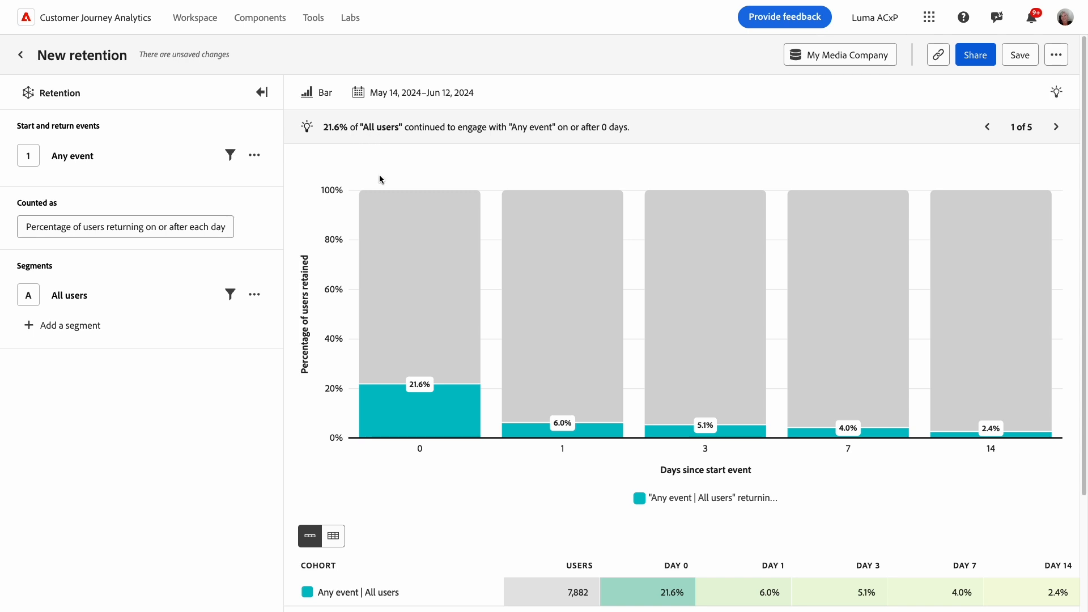
pyautogui.moveTo(122, 222)
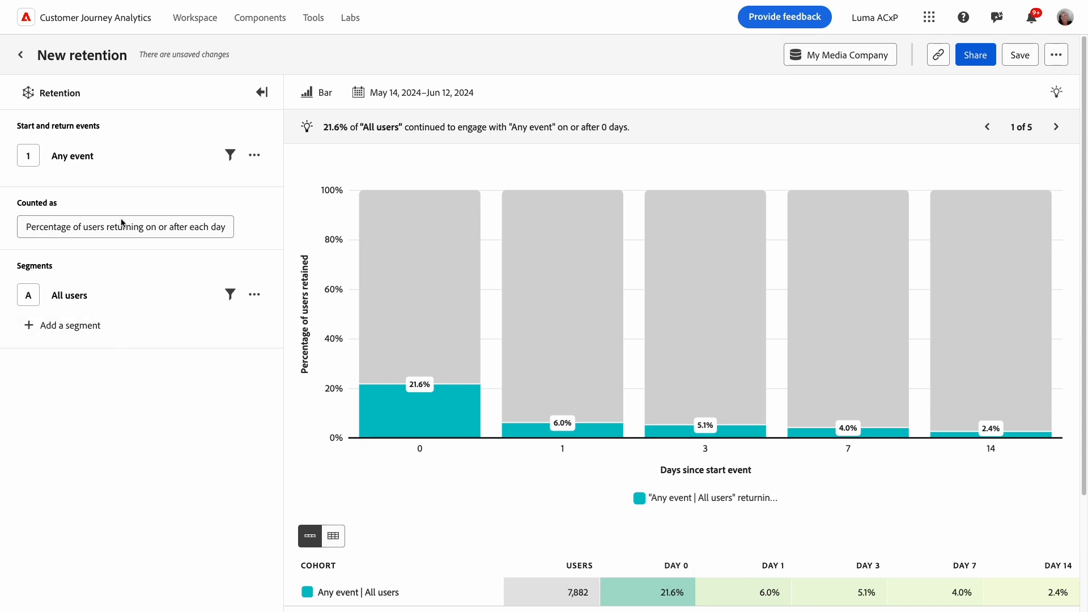
pyautogui.moveTo(63, 137)
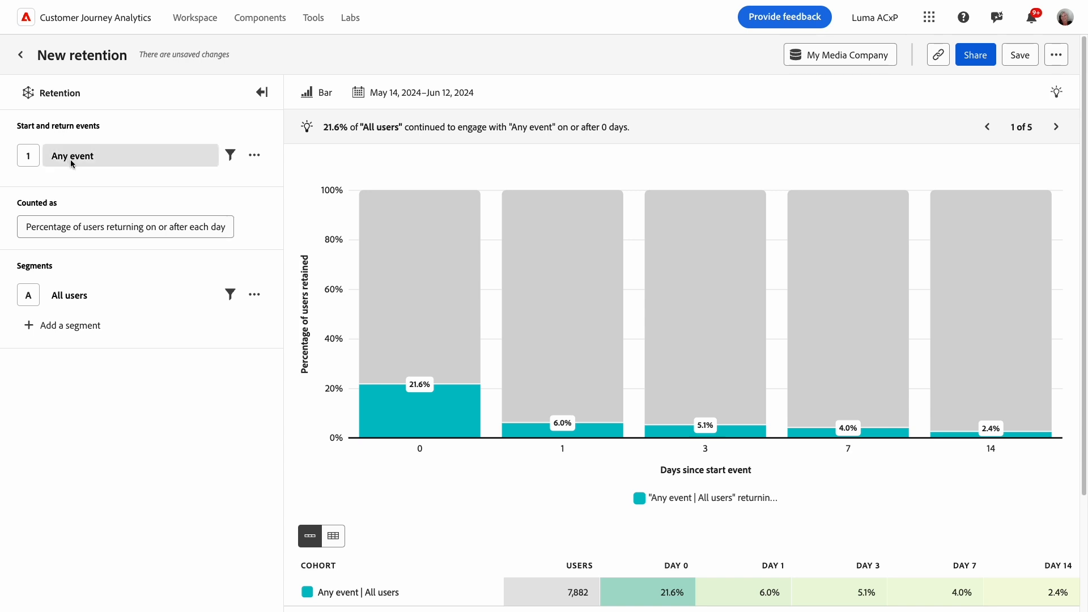
# Use Media Start as both the start and return event, then reach its event options
pyautogui.click(130, 155)
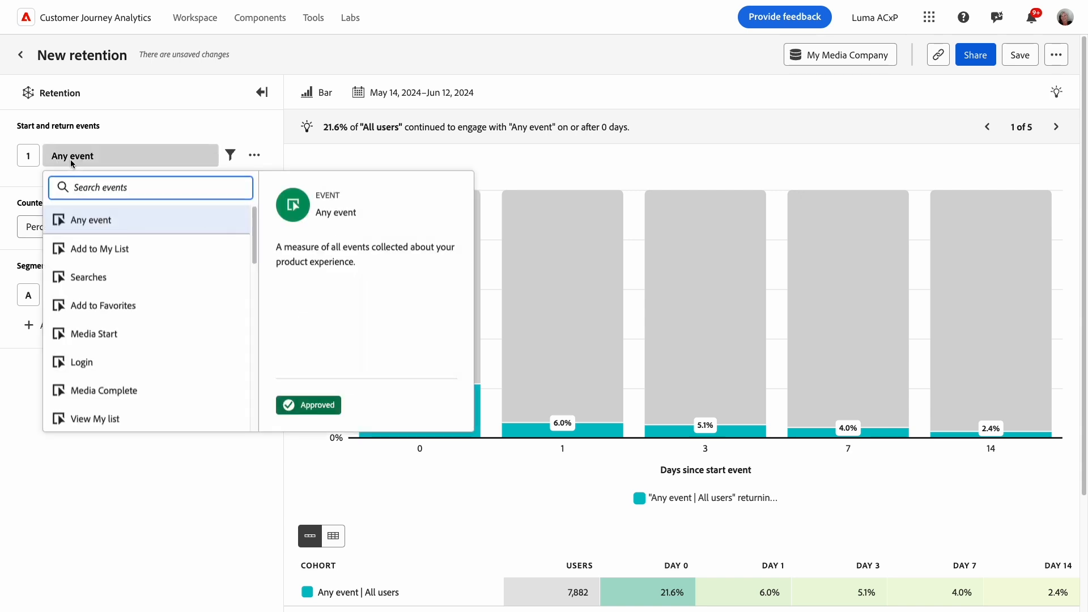
pyautogui.click(94, 333)
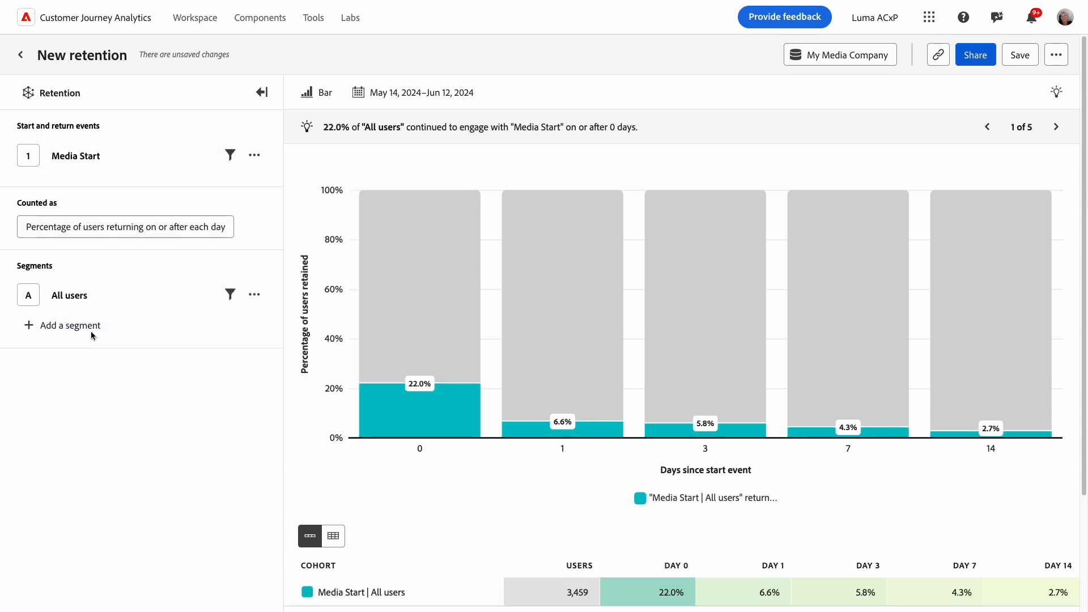
pyautogui.moveTo(141, 177)
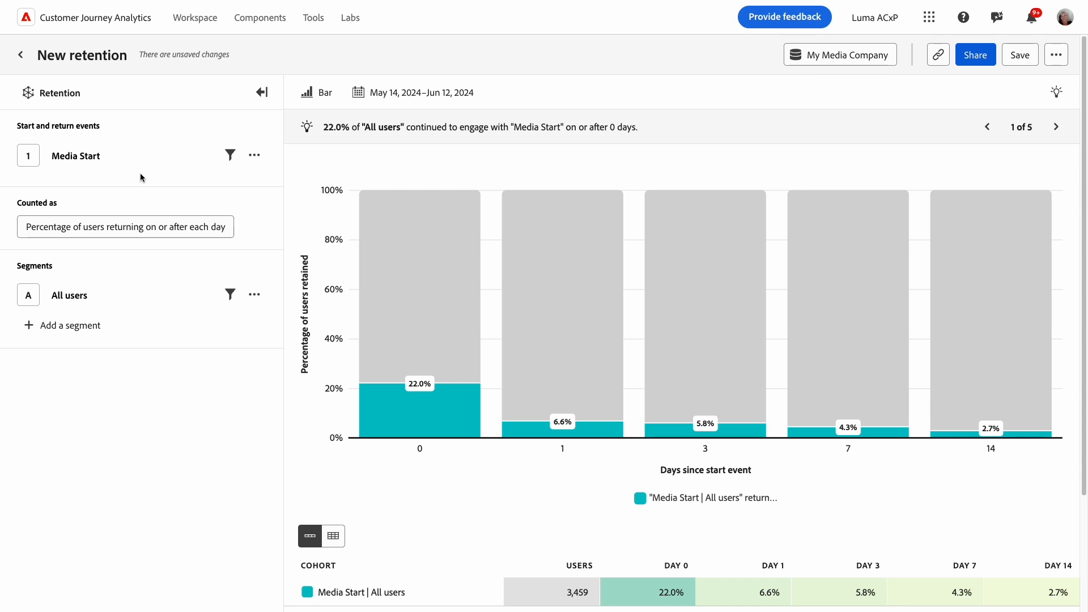
pyautogui.moveTo(210, 171)
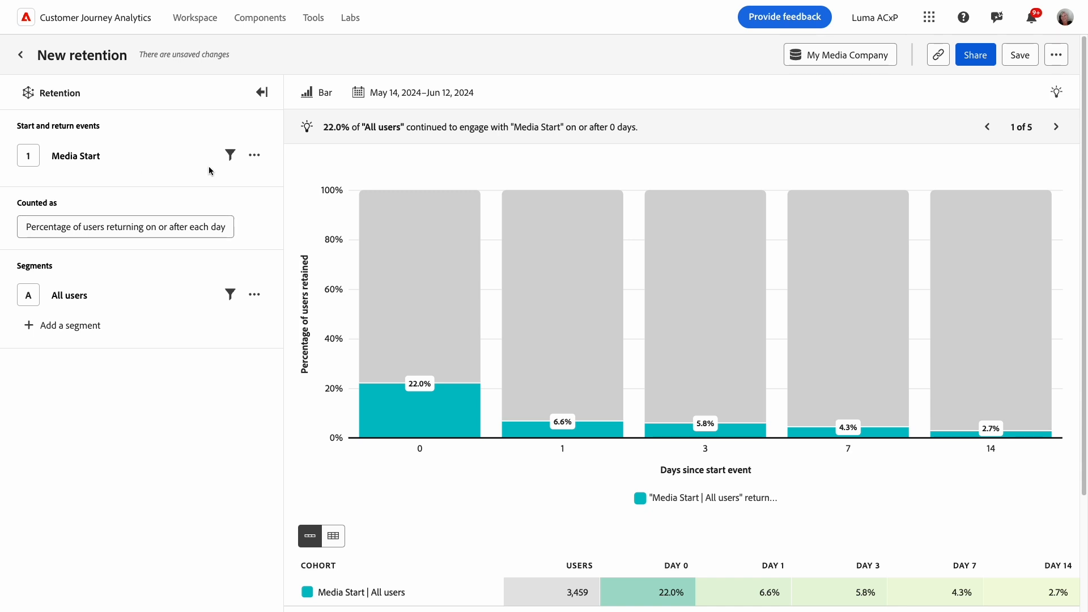
pyautogui.click(254, 155)
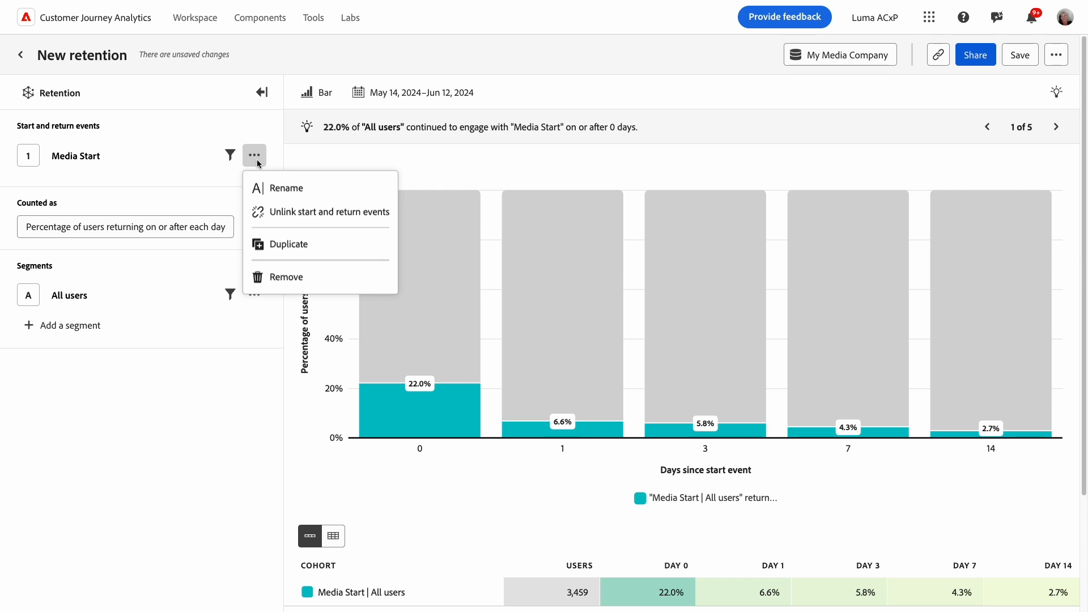
# Unlink start and return events and set Add to Favorites as the return event
pyautogui.click(319, 212)
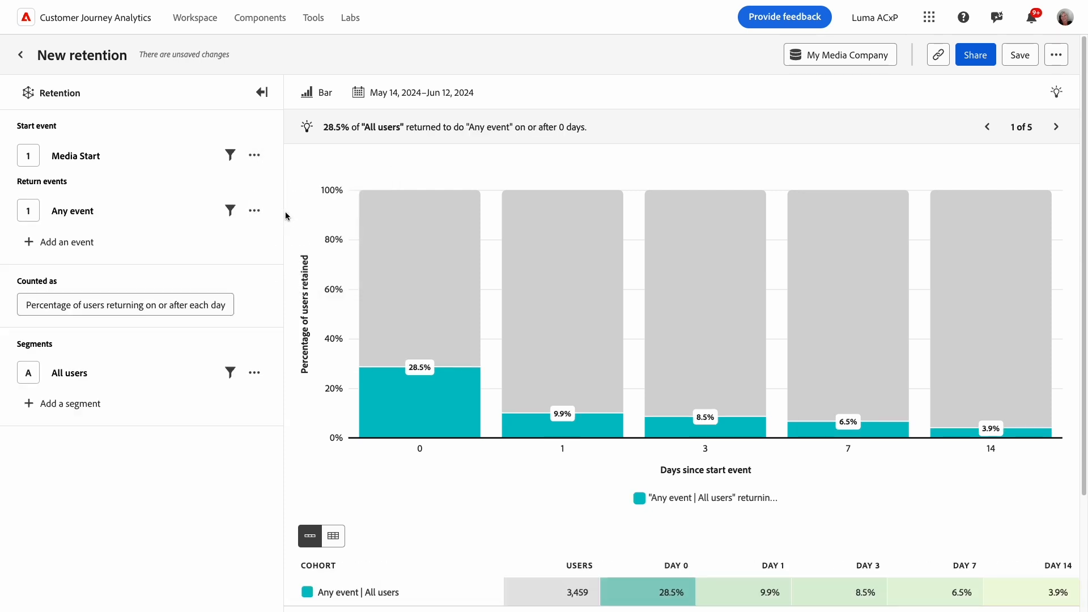
pyautogui.moveTo(197, 172)
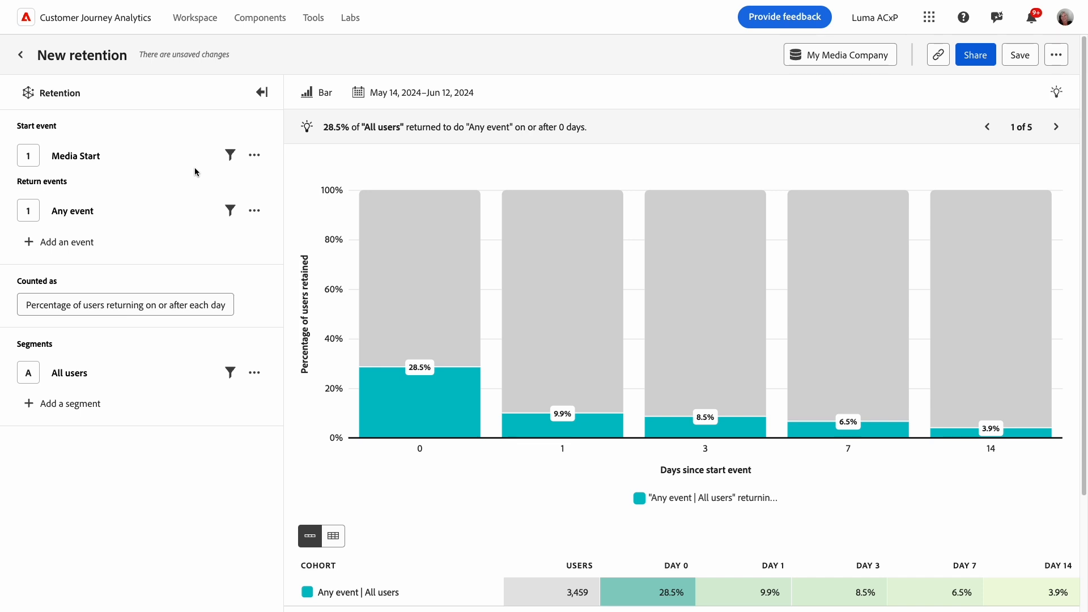
pyautogui.click(72, 211)
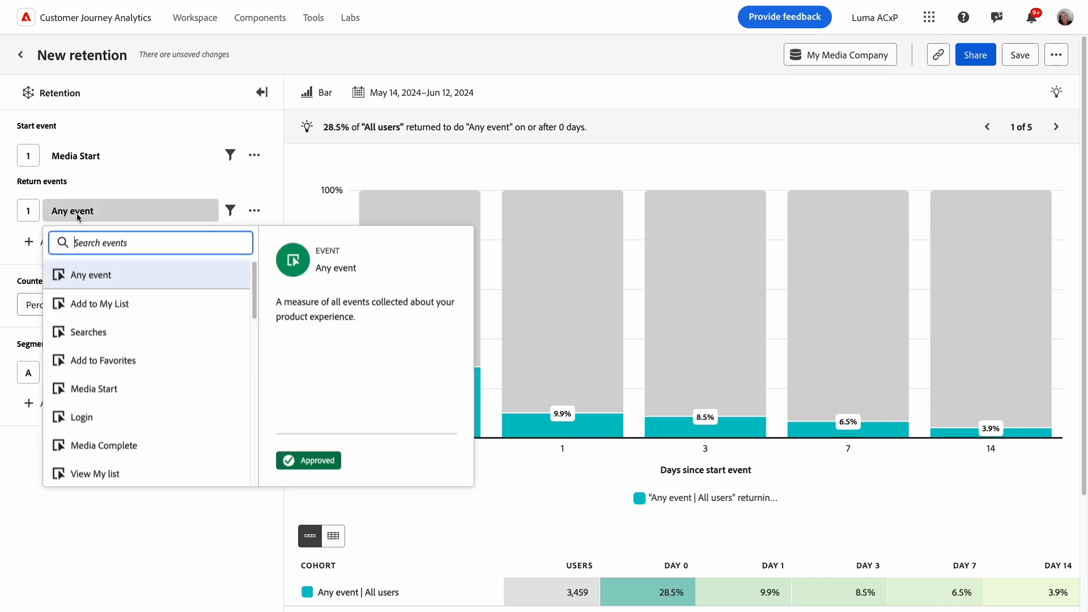
pyautogui.click(102, 360)
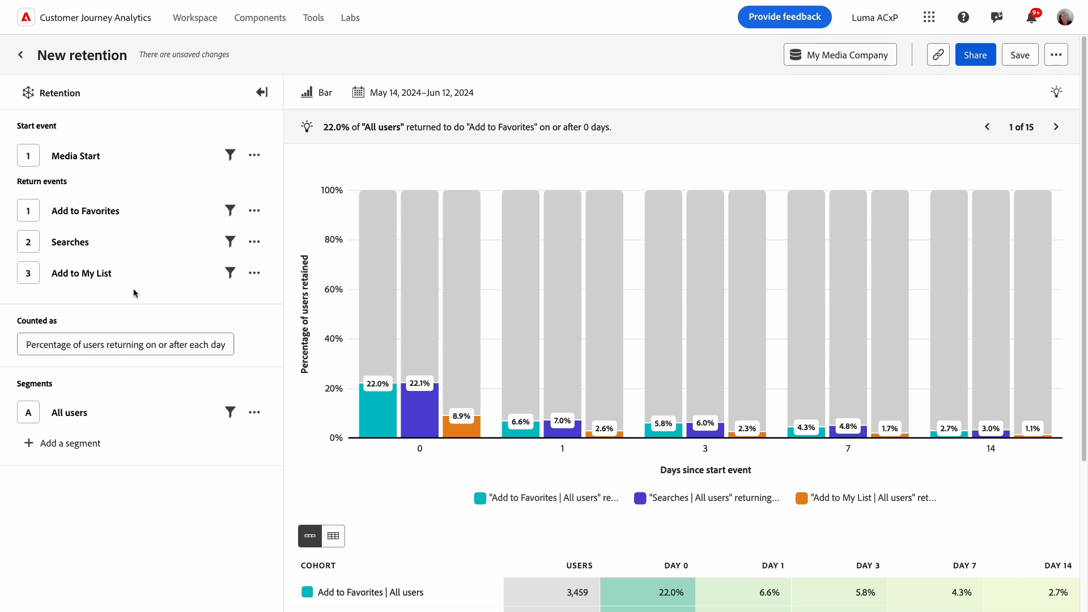
pyautogui.moveTo(646, 136)
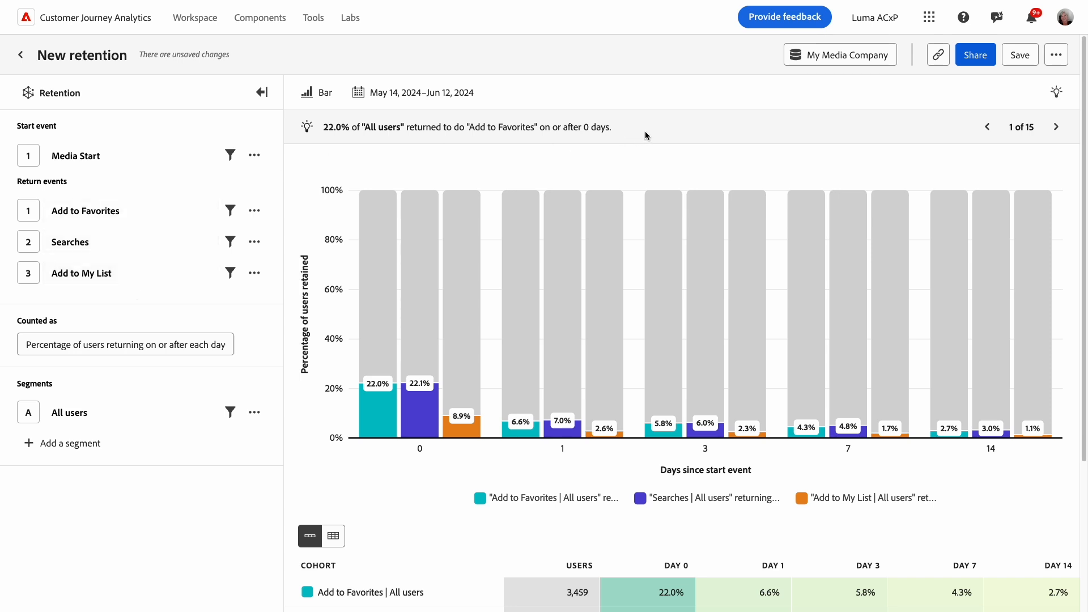
pyautogui.moveTo(342, 492)
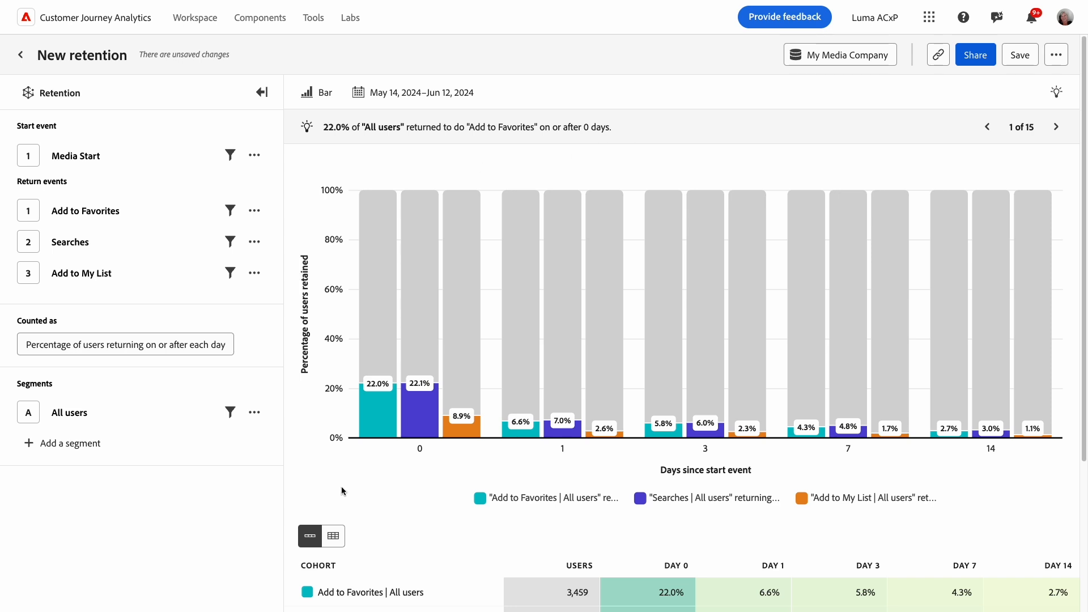
pyautogui.moveTo(435, 458)
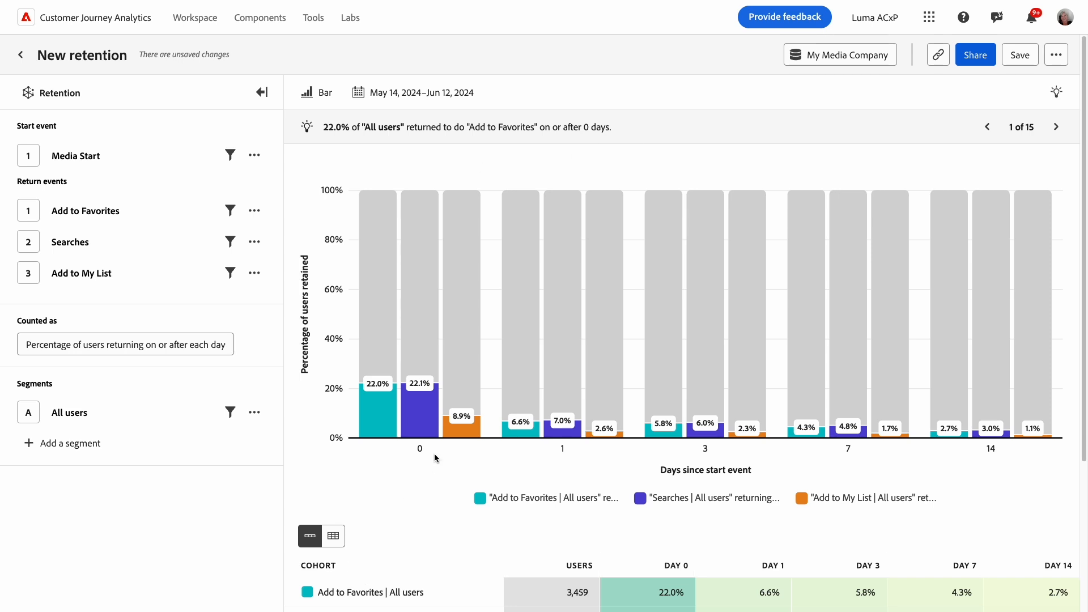
pyautogui.moveTo(445, 458)
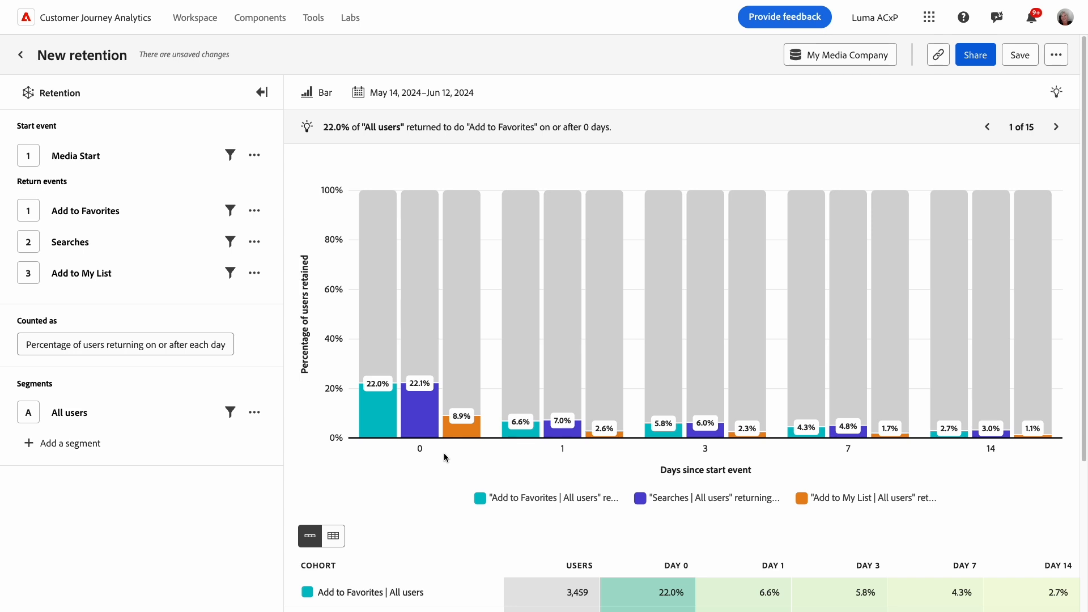
pyautogui.moveTo(591, 462)
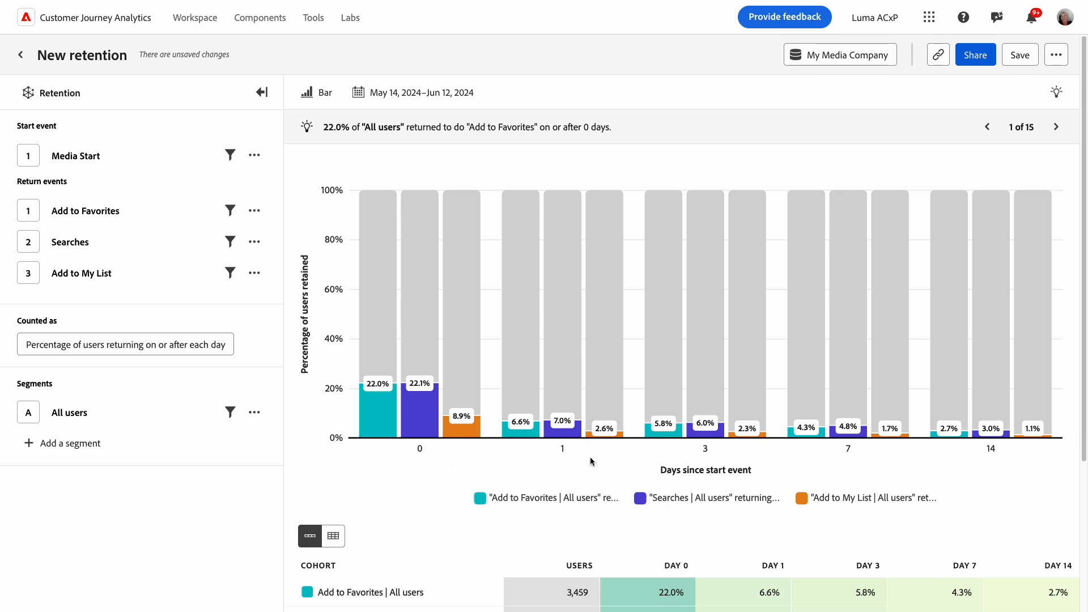
pyautogui.moveTo(313, 212)
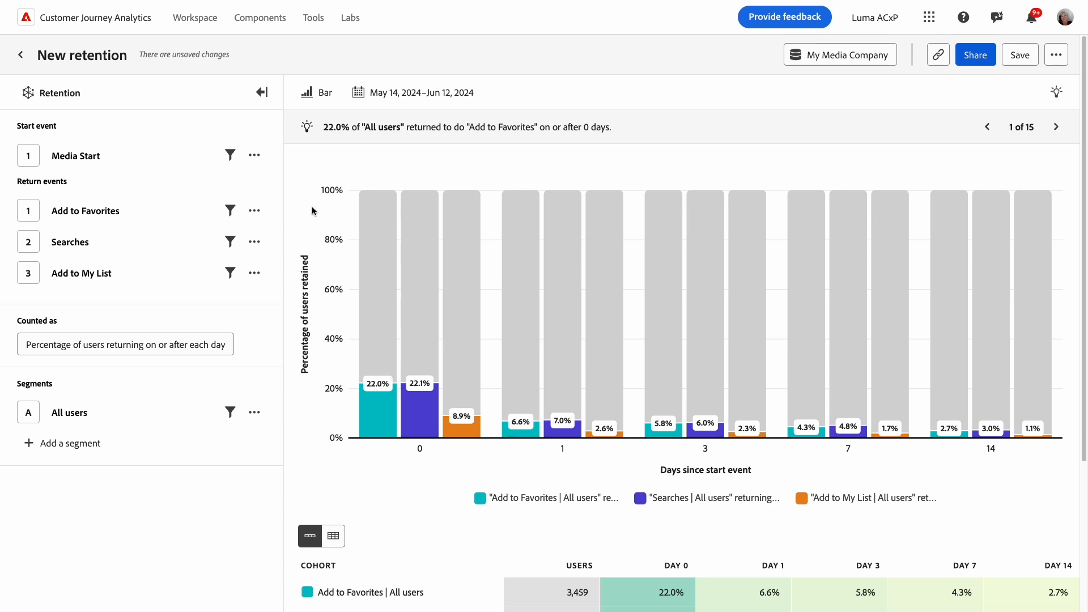
pyautogui.moveTo(315, 262)
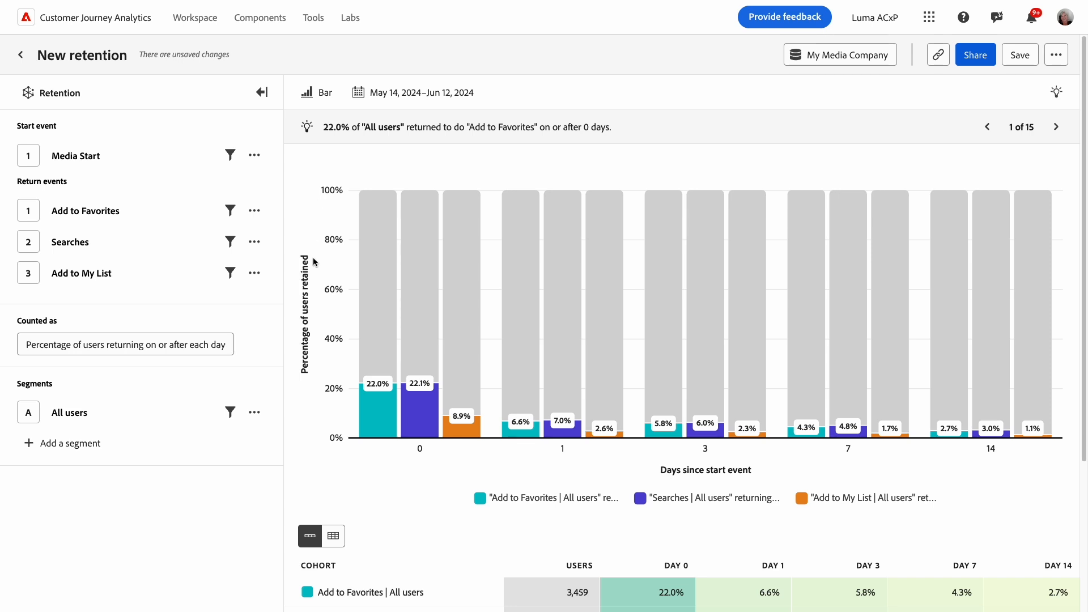
pyautogui.moveTo(958, 477)
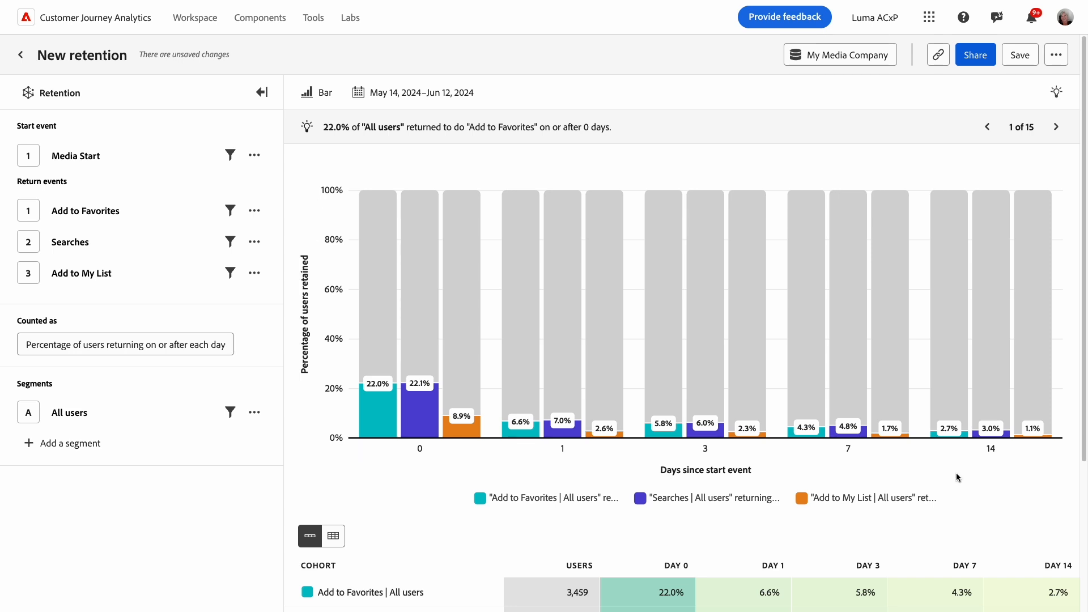
pyautogui.moveTo(945, 456)
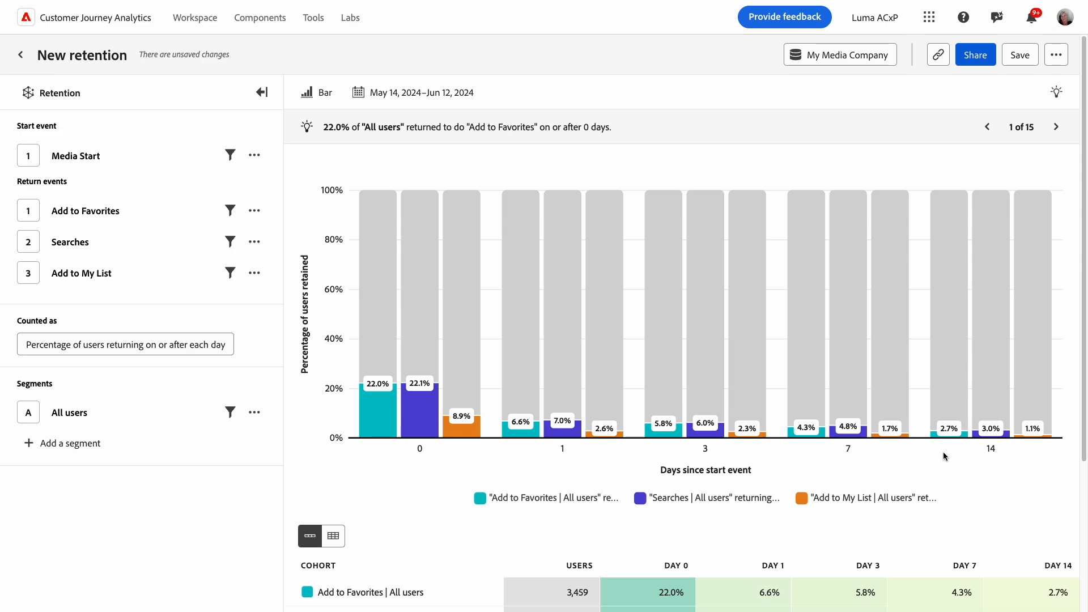
# Scroll down to the cohort table listing 3,459 users per return event for May 14–31
pyautogui.scroll(-3)
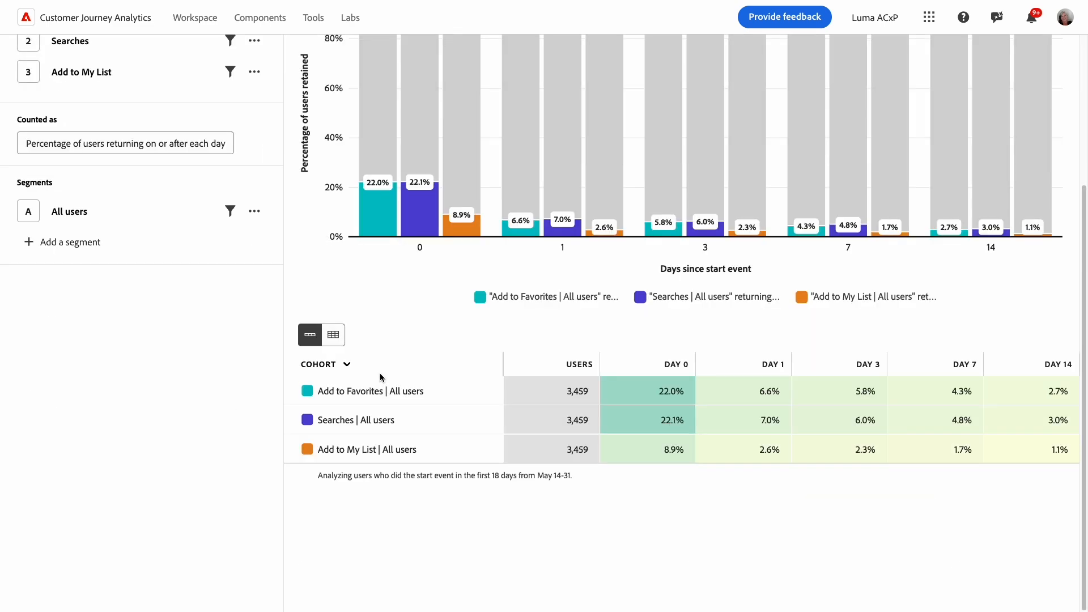
pyautogui.moveTo(290, 403)
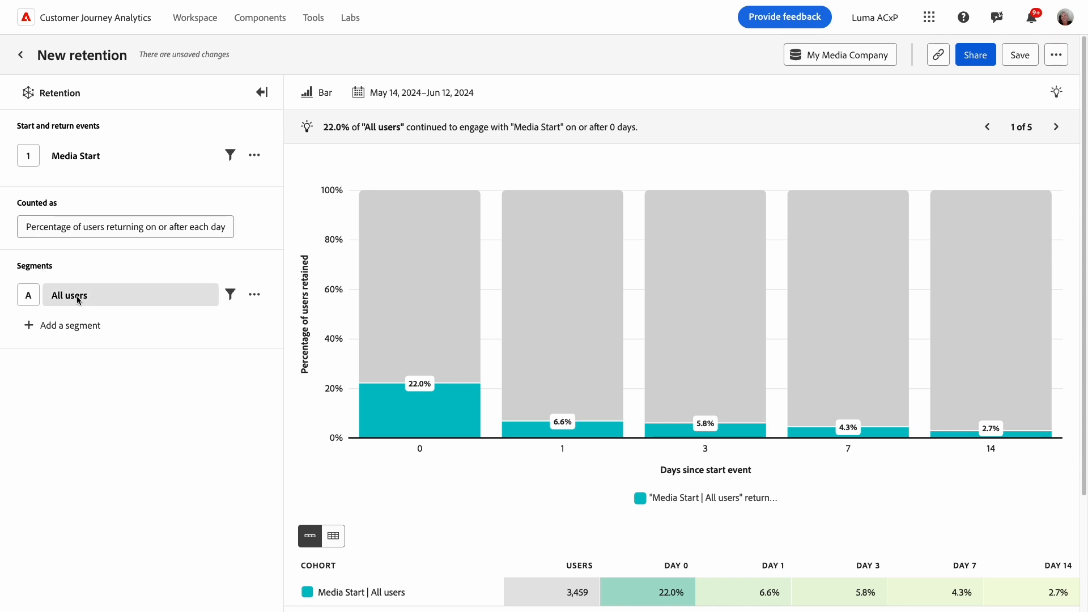
# Add Paid subscribers as a second segment alongside Free subscribers for comparison
pyautogui.click(131, 294)
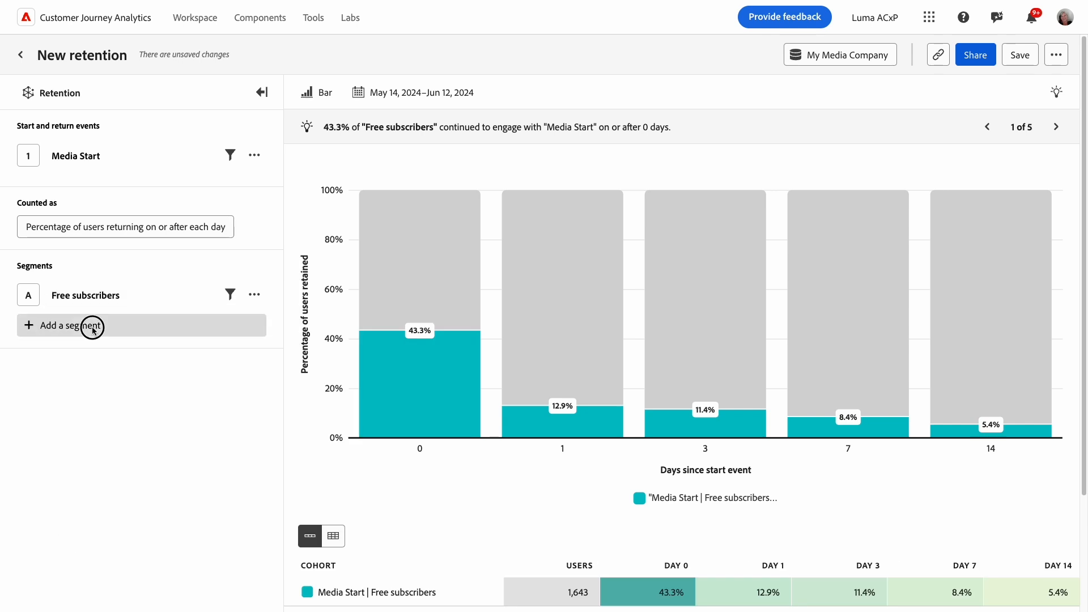
pyautogui.click(69, 326)
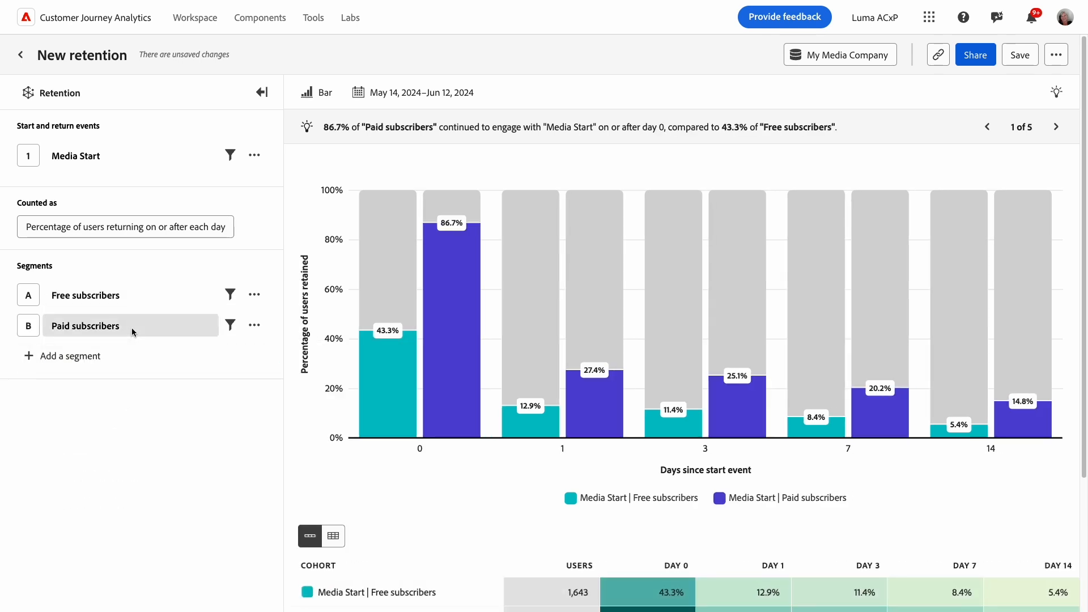
pyautogui.moveTo(257, 229)
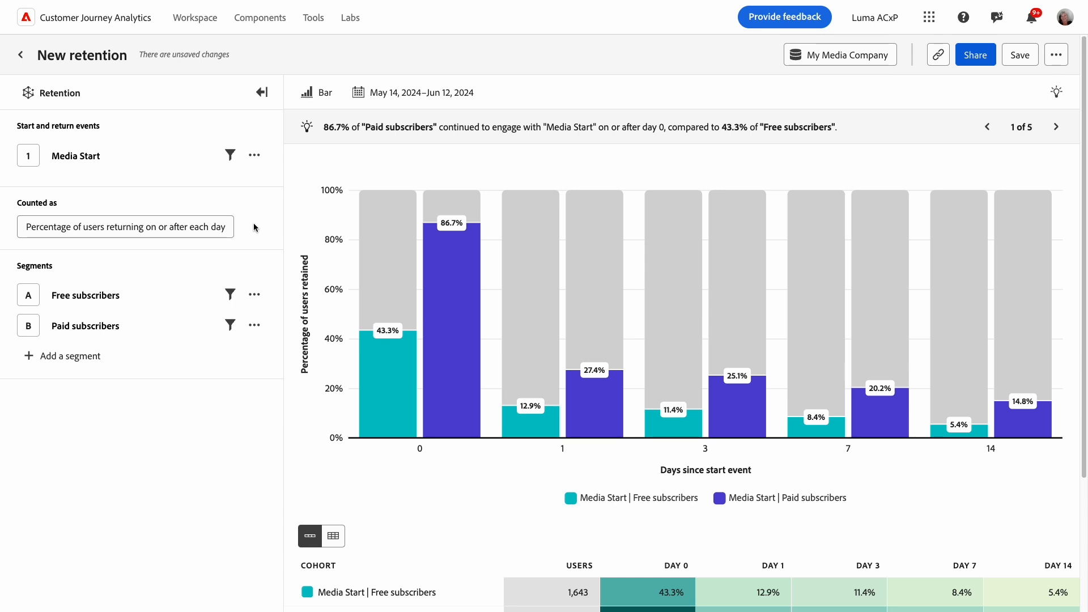
pyautogui.moveTo(62, 210)
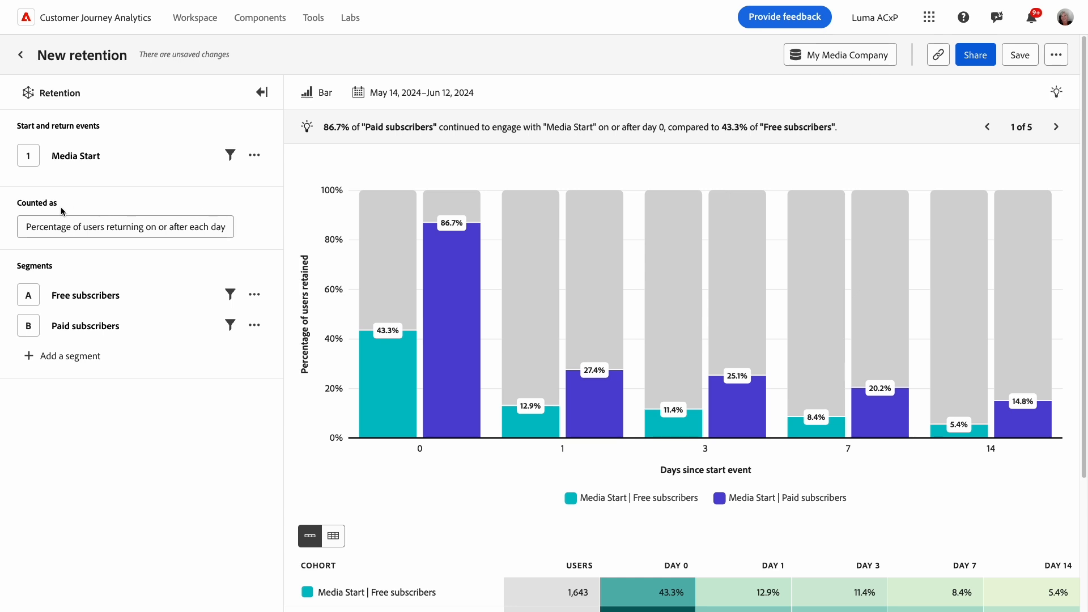
# In Metric settings, set returning users to be counted on exactly each day
pyautogui.click(125, 226)
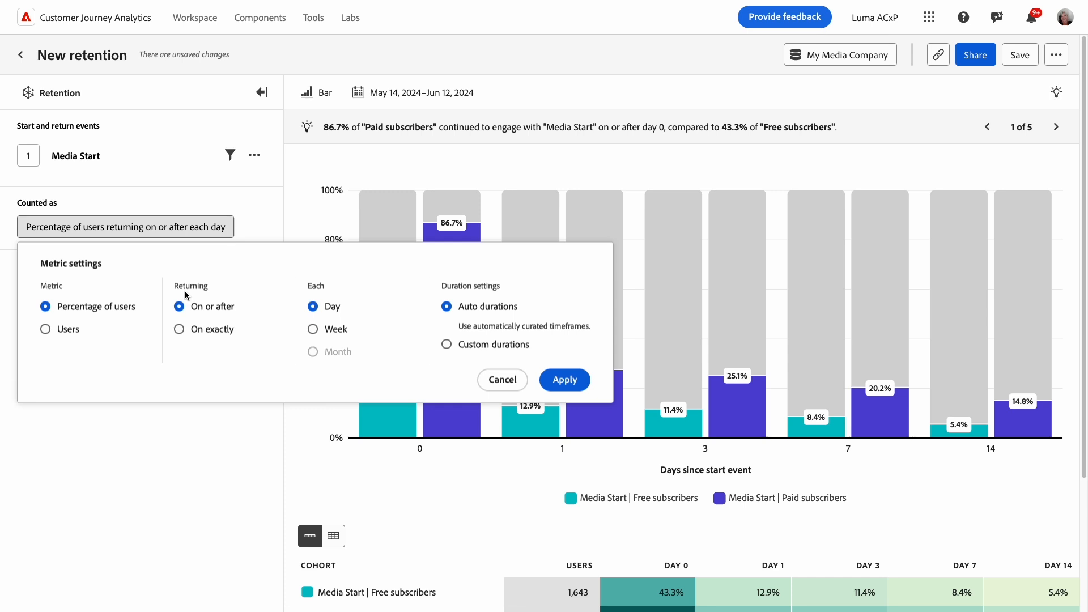
pyautogui.moveTo(89, 307)
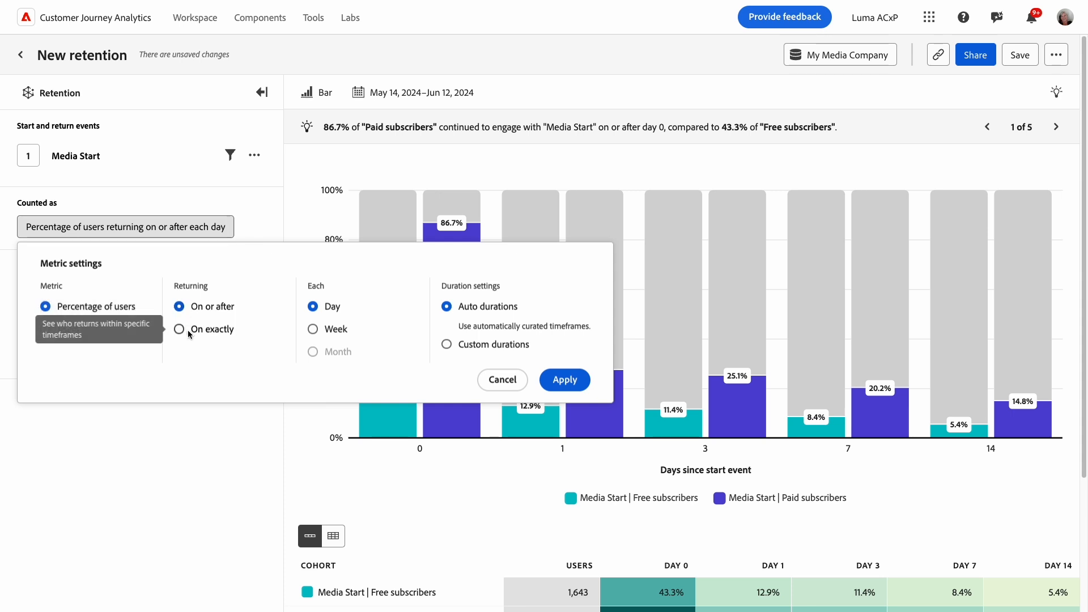
pyautogui.click(179, 329)
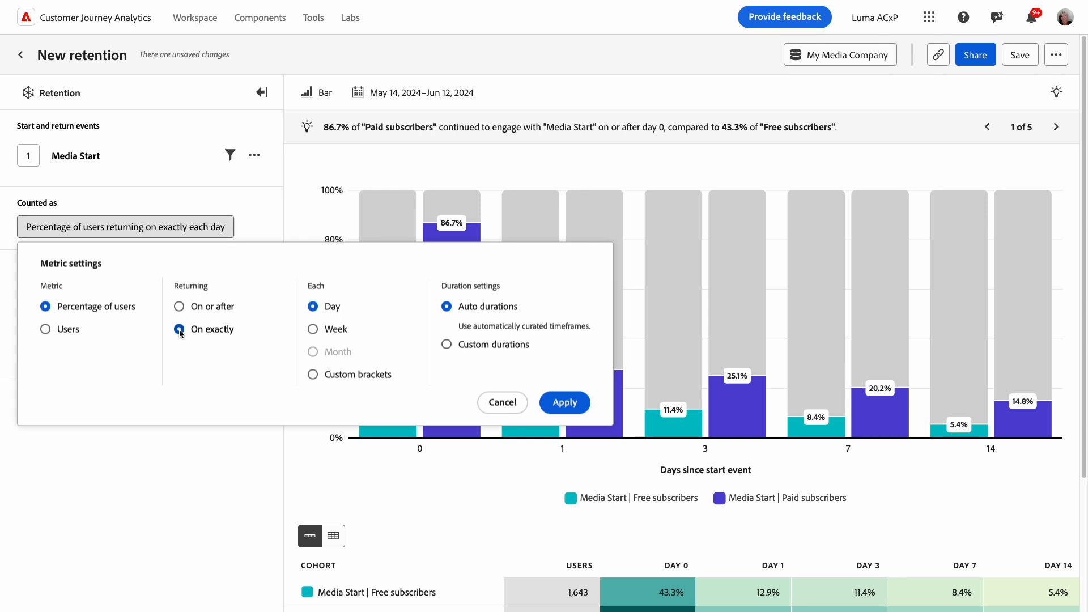
pyautogui.click(180, 329)
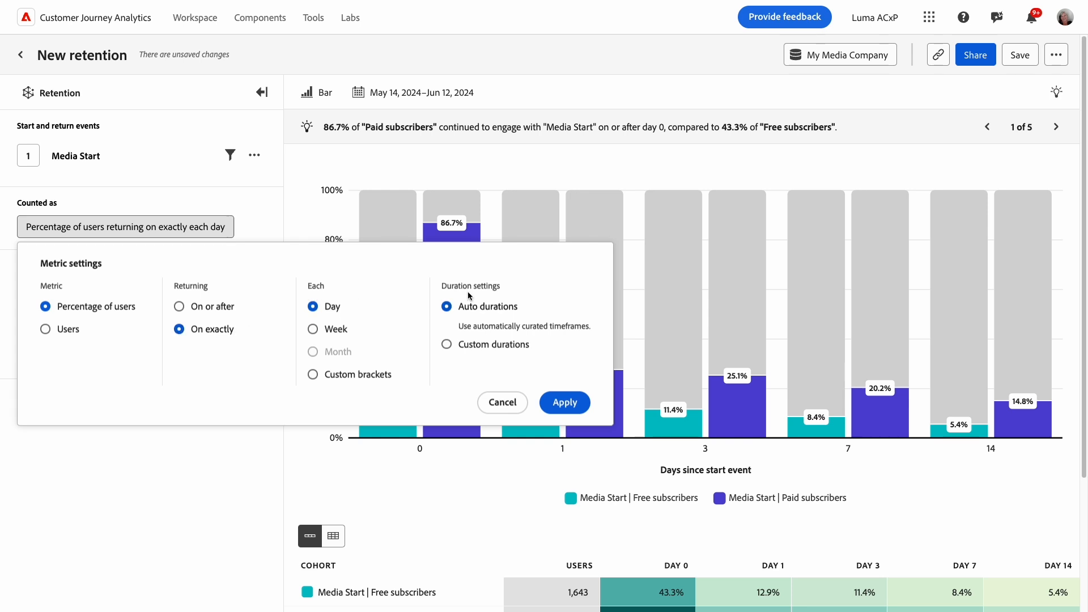
pyautogui.moveTo(468, 295)
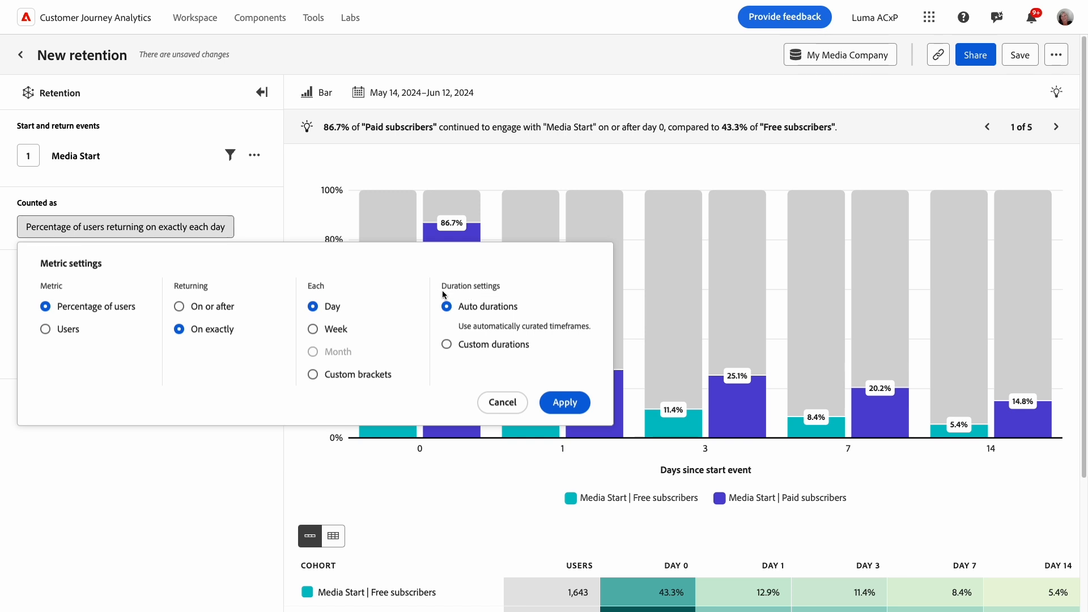
pyautogui.moveTo(319, 375)
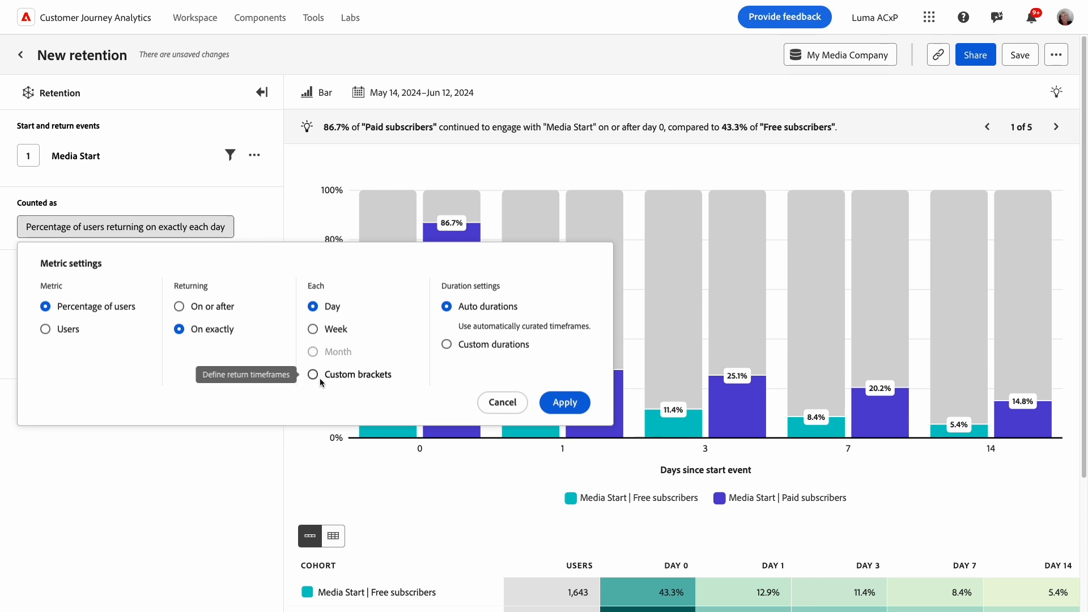
# Apply custom return brackets of 3, 3, 3 and 5 days
pyautogui.click(313, 374)
pyautogui.write('5')
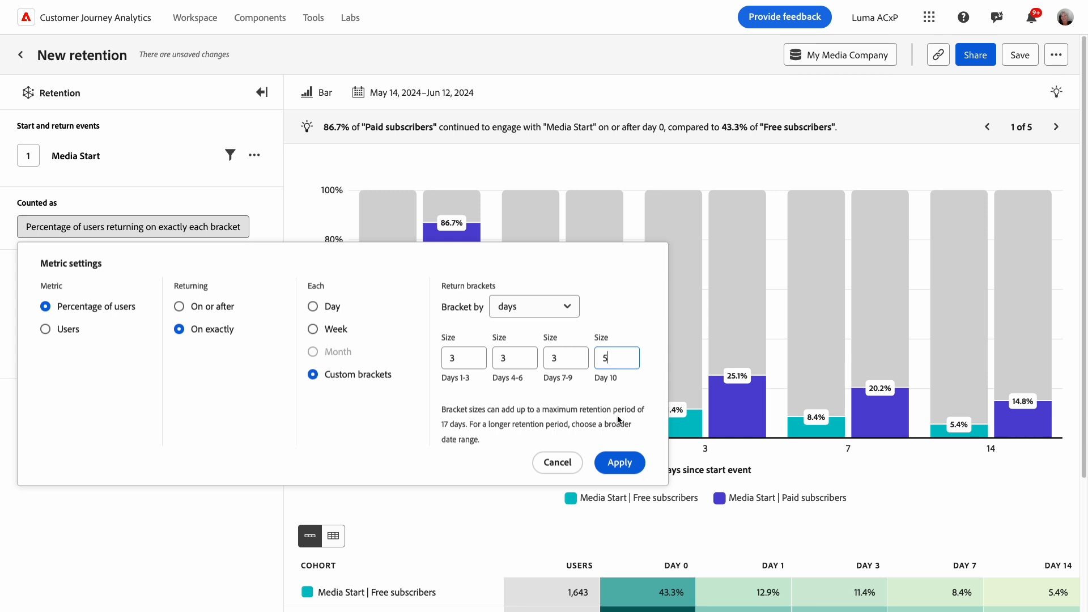
pyautogui.click(619, 463)
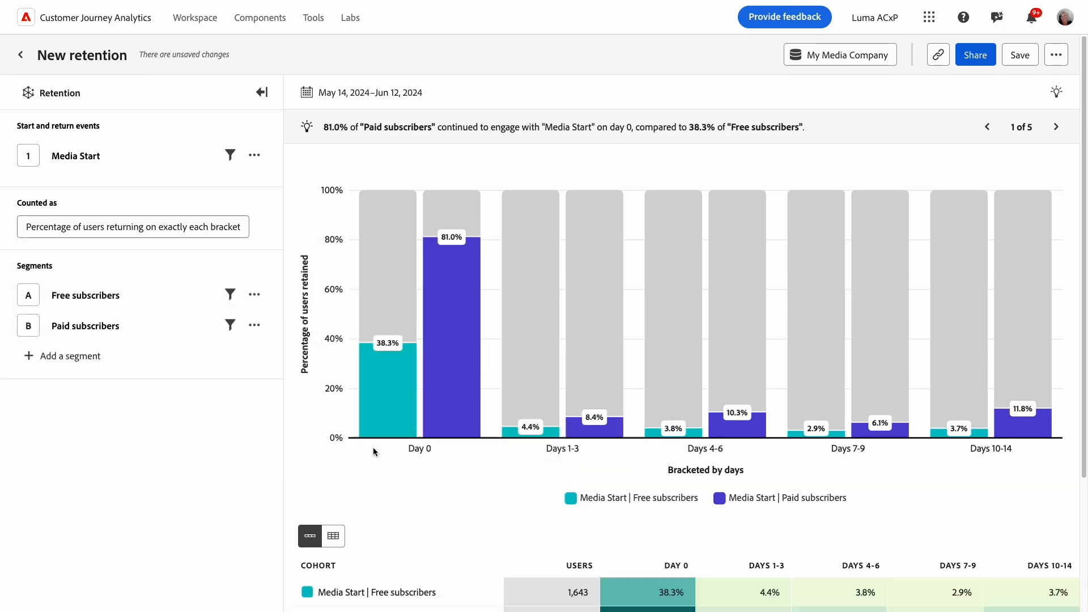
pyautogui.moveTo(567, 463)
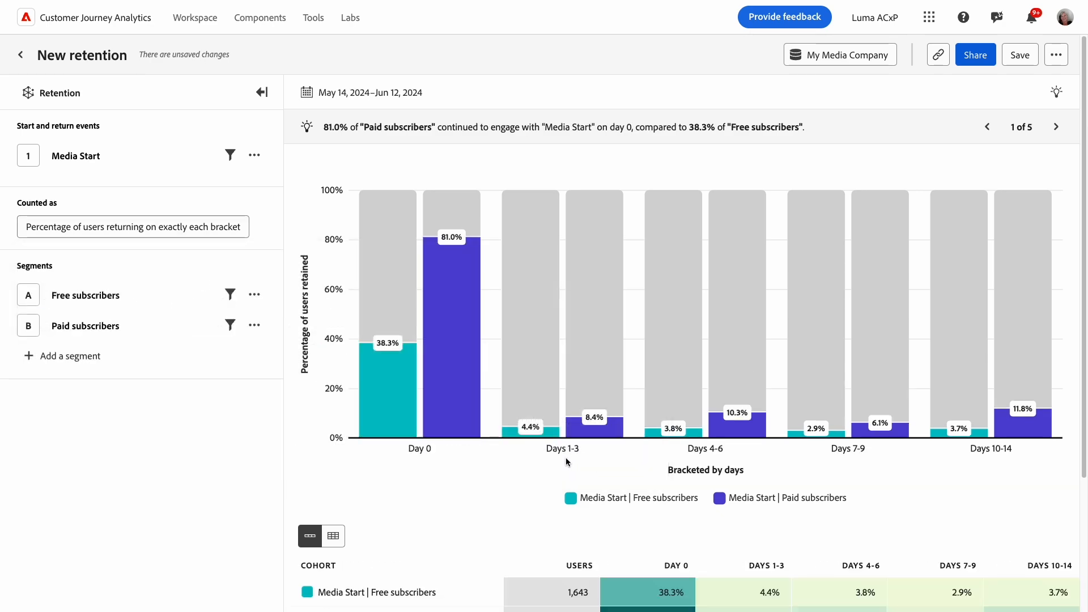
# Review the May 14–Jun 12 date range and restore counting returns on or after each day
pyautogui.click(362, 92)
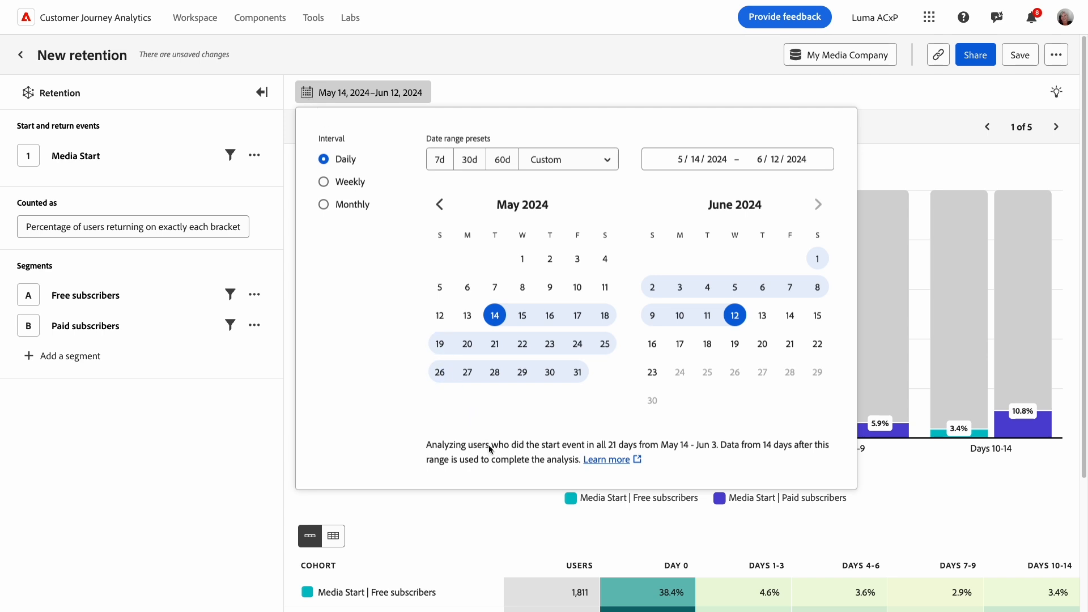
pyautogui.moveTo(501, 471)
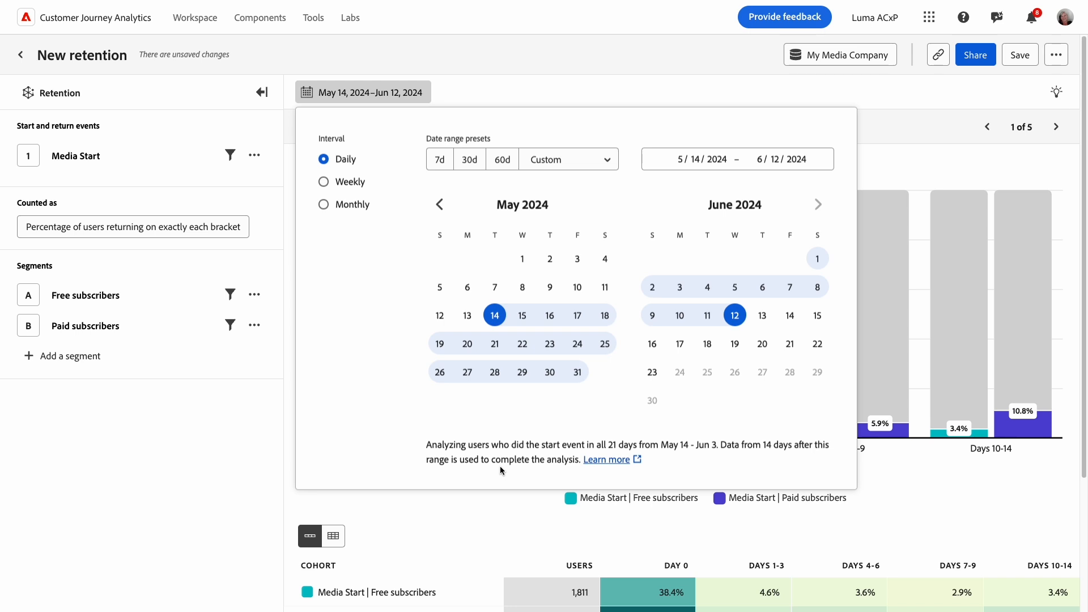
pyautogui.click(133, 226)
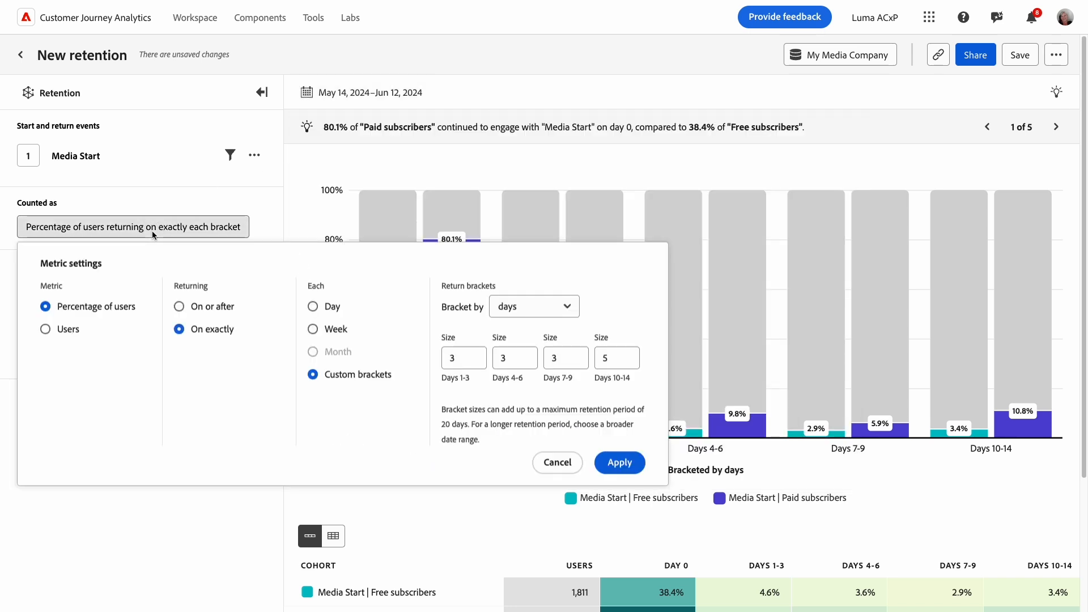
pyautogui.click(618, 463)
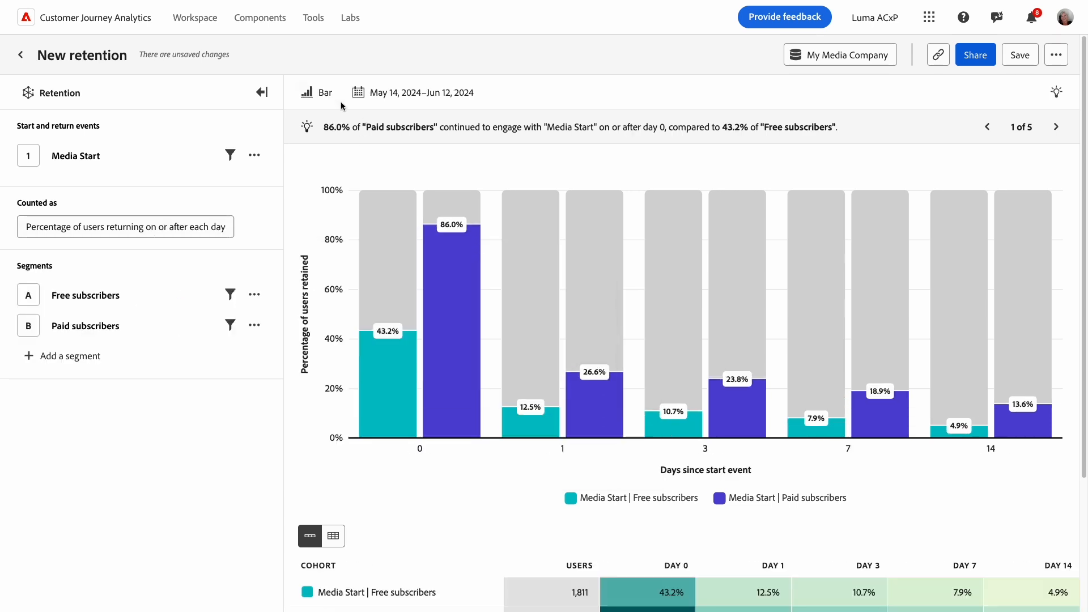
# Switch the Free versus Paid subscribers retention chart from bars to a line graph
pyautogui.click(318, 92)
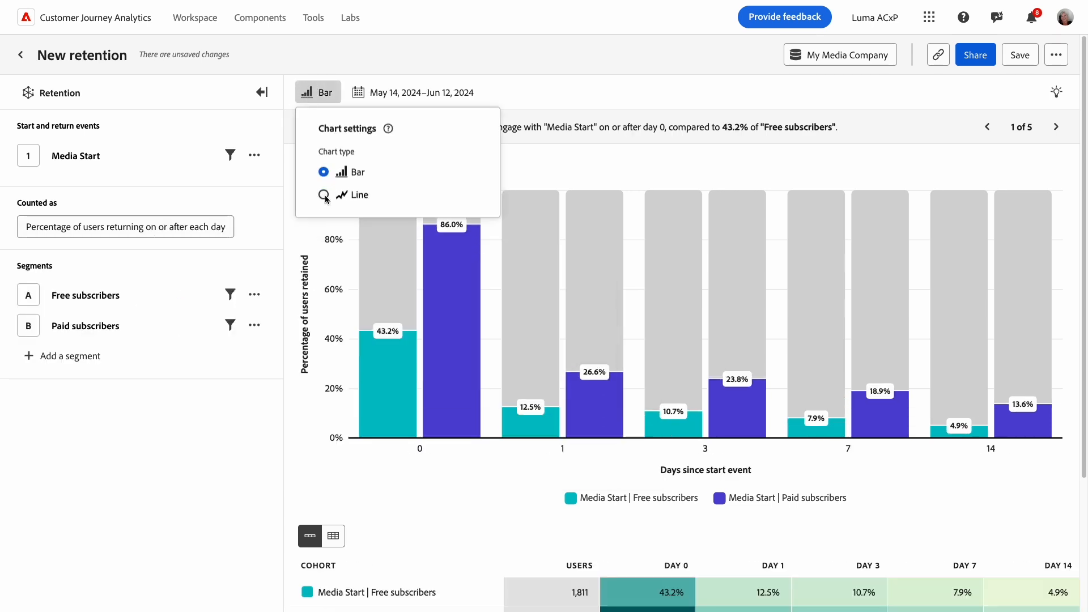
pyautogui.click(324, 195)
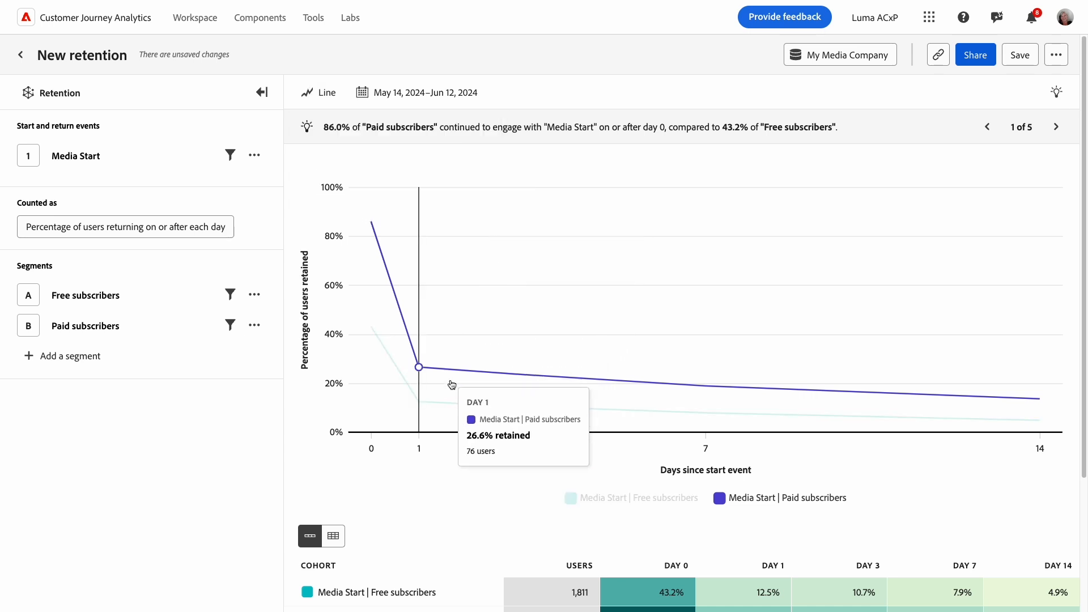
pyautogui.moveTo(446, 415)
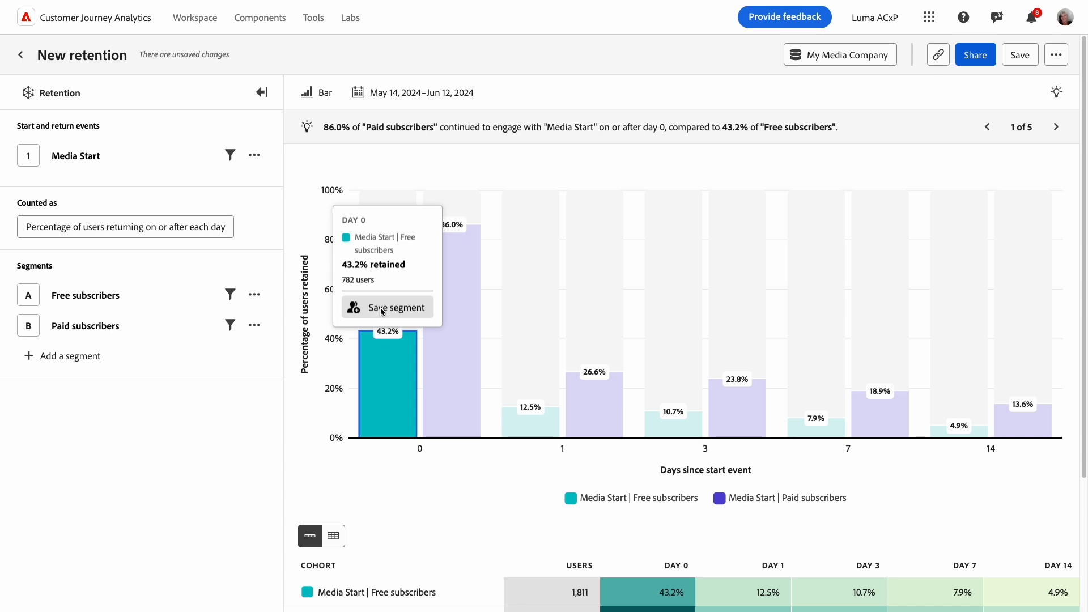
pyautogui.moveTo(381, 292)
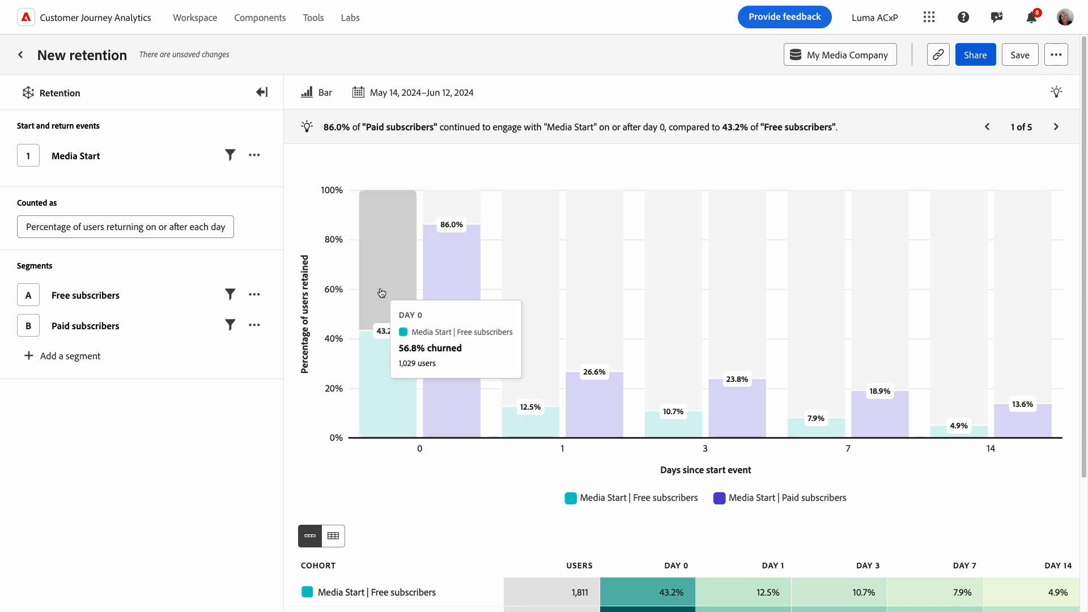